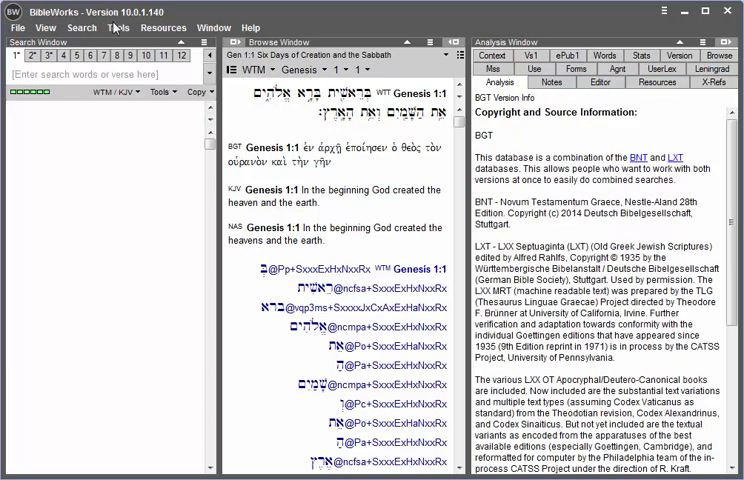
Step: Open Tools > Options and show the Morphology Colors settings under General
left_click(117, 27)
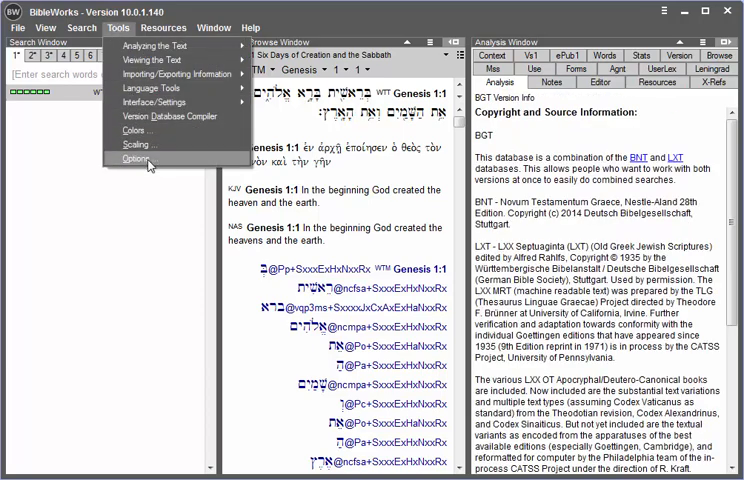
left_click(130, 158)
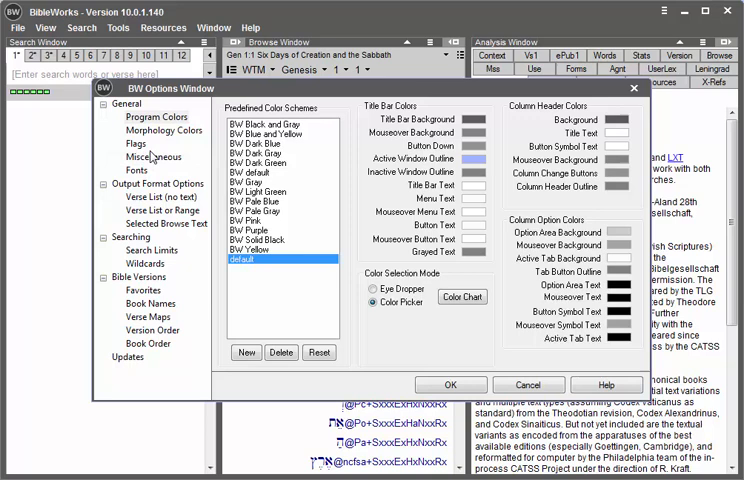
left_click(158, 131)
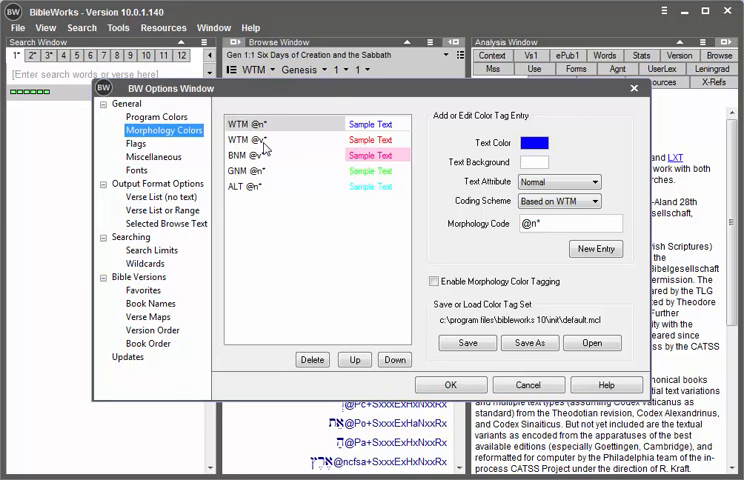
mouse_move(363, 148)
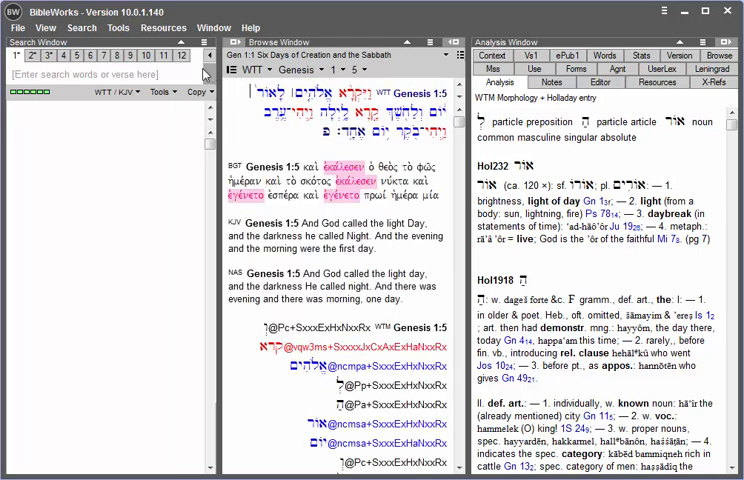
Step: Reopen Options at Morphology Colors and re-enable morphology color tagging
left_click(118, 27)
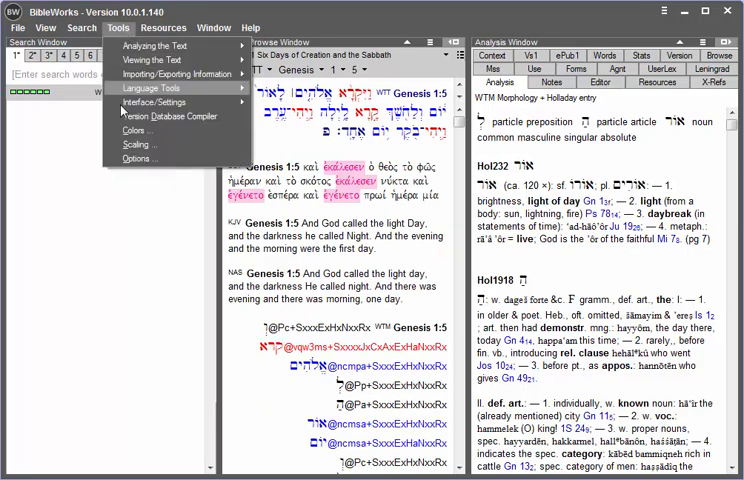
left_click(134, 130)
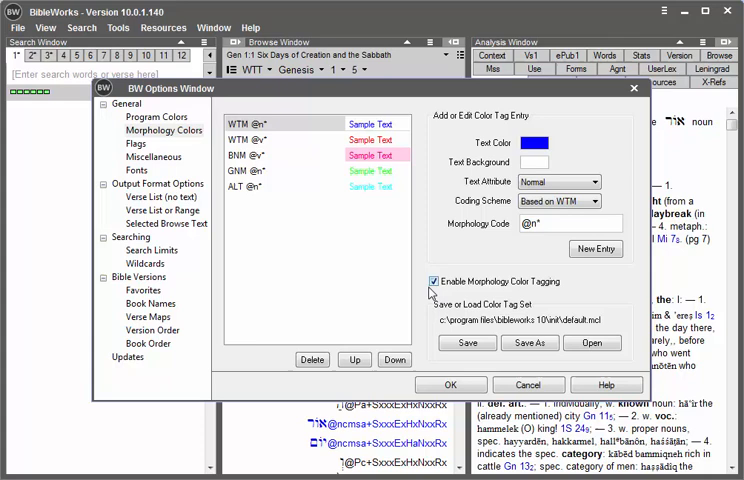
mouse_move(430, 291)
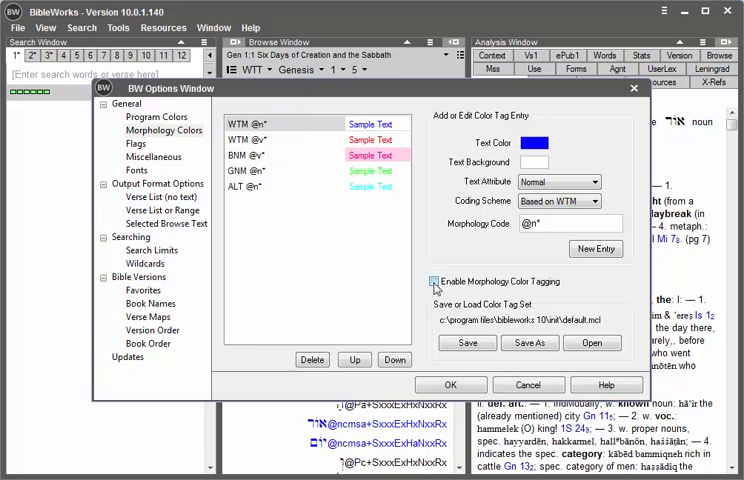
left_click(436, 281)
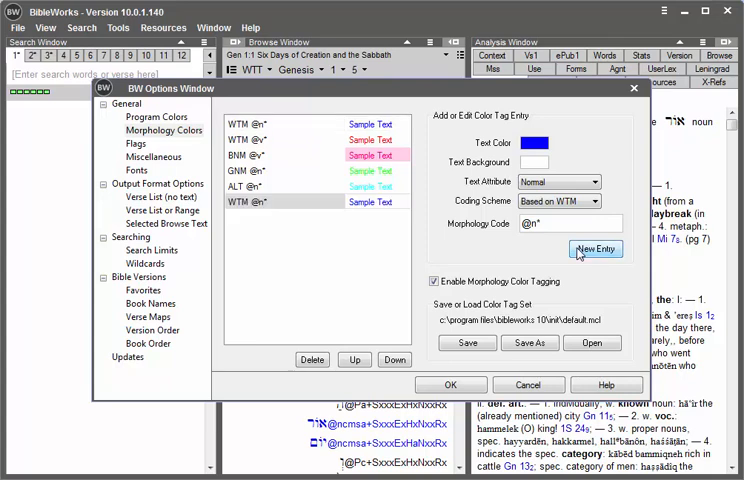
mouse_move(293, 200)
type("w")
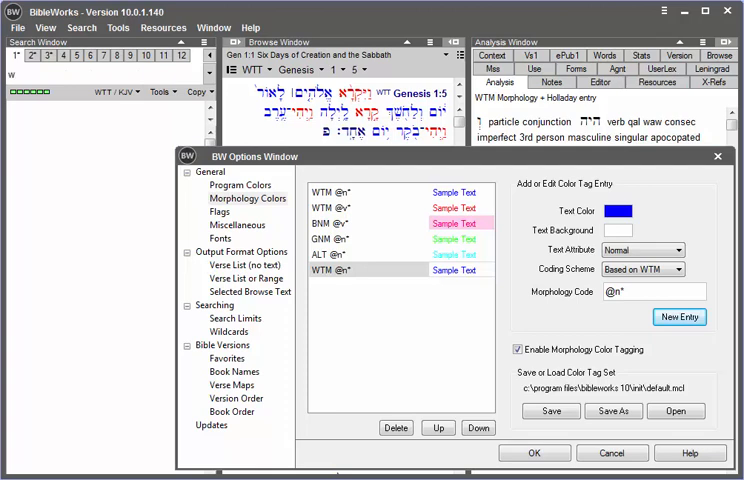
type("tm")
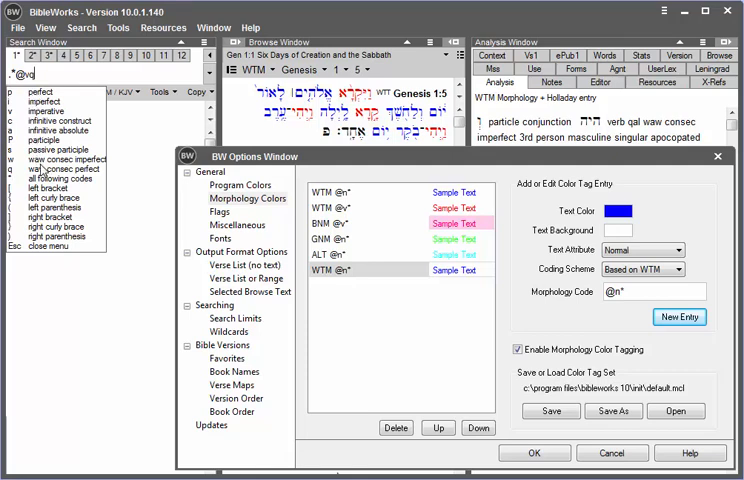
mouse_move(38, 168)
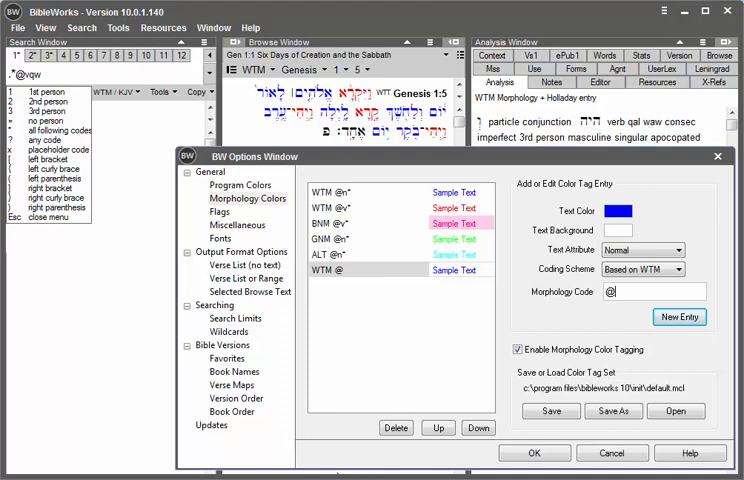
type("vqw")
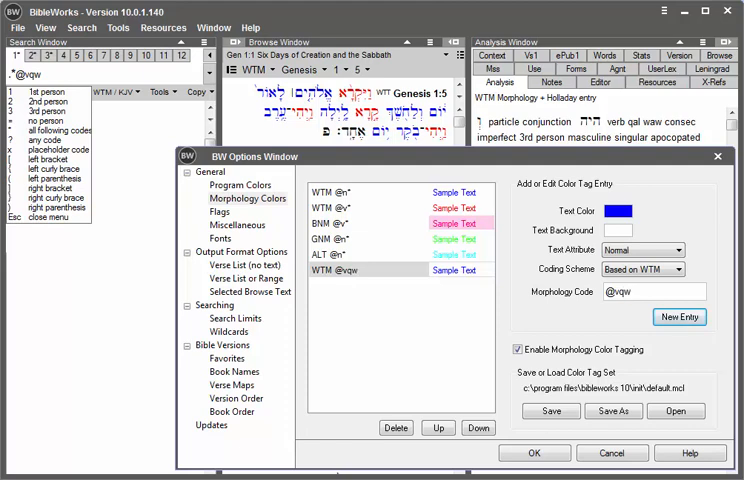
type("*")
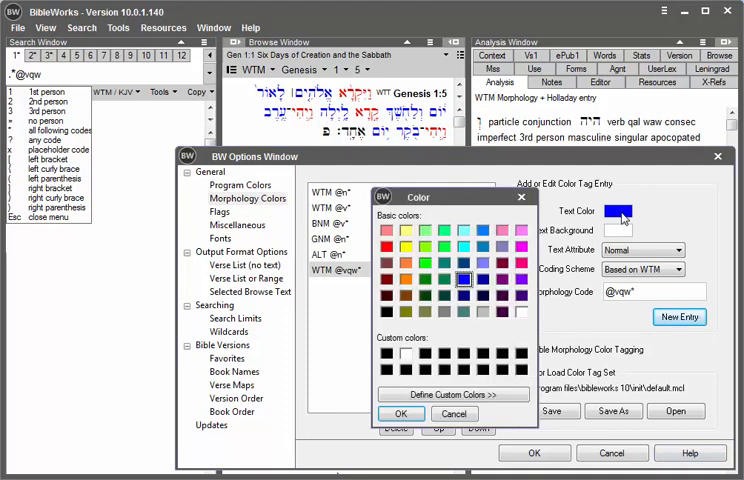
mouse_move(460, 243)
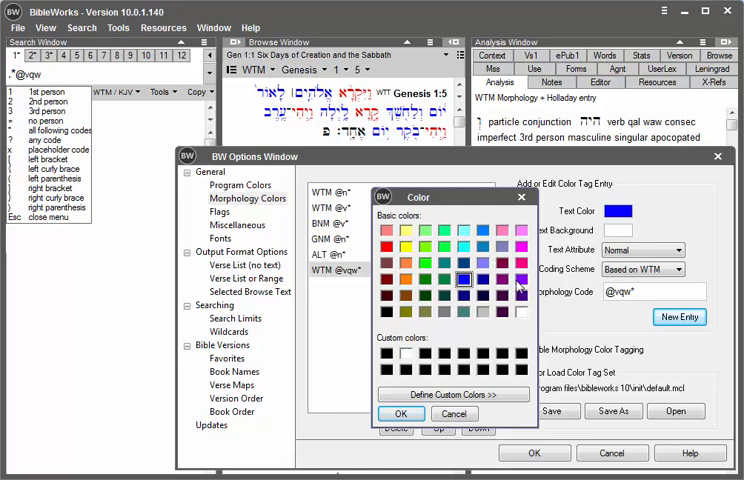
left_click(521, 281)
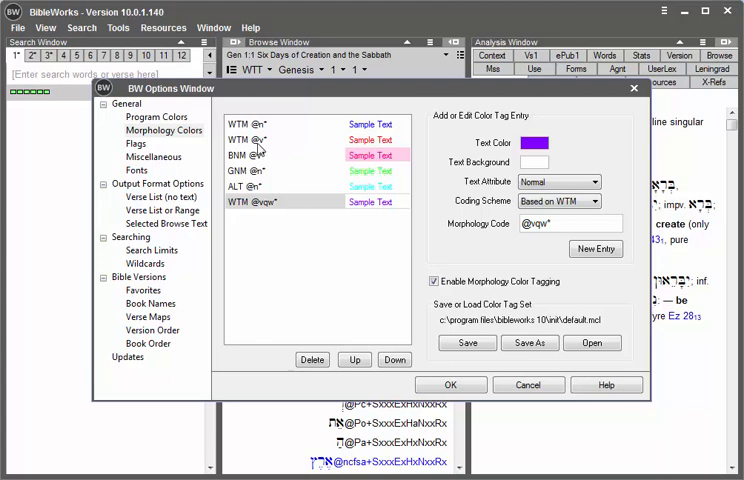
mouse_move(256, 148)
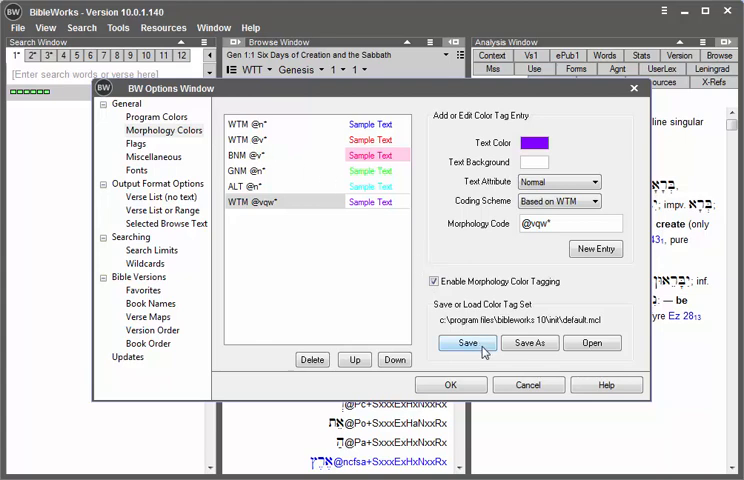
Step: Save the color tag set as wawcons.mcl and close Options
left_click(533, 343)
type("wawconse.mcl")
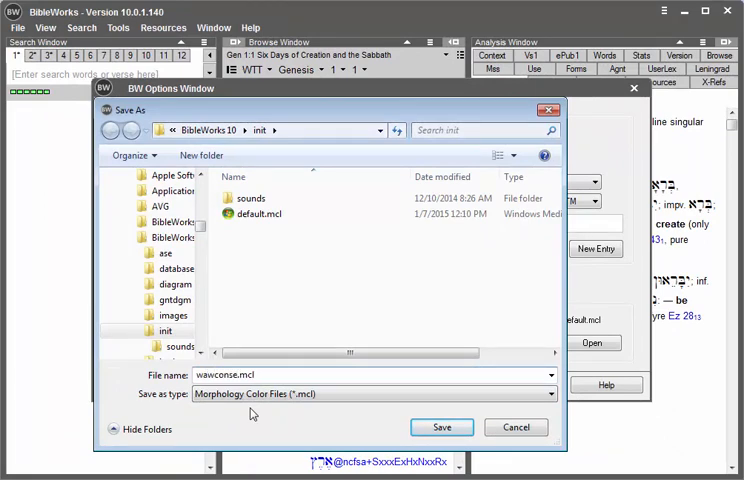
left_click(441, 427)
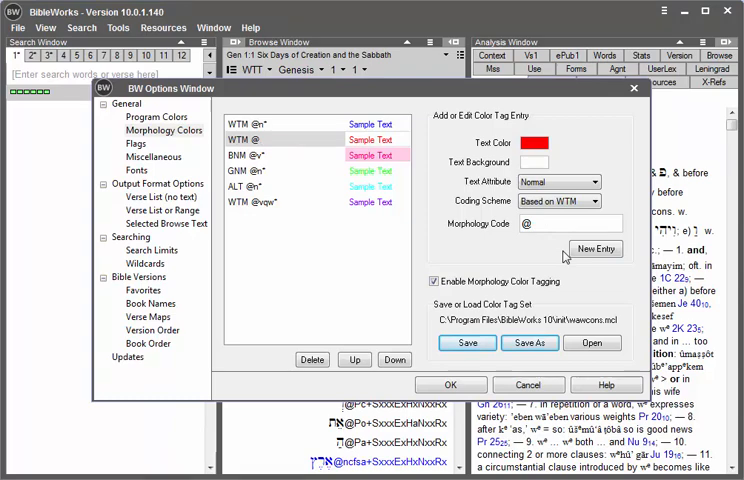
left_click(451, 384)
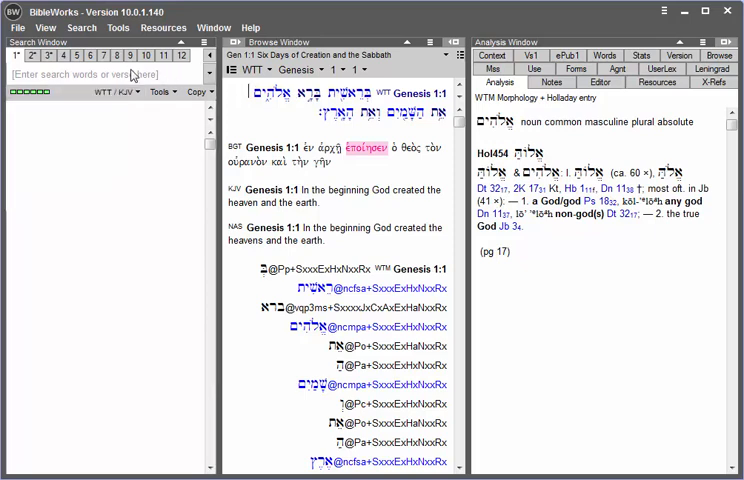
Step: Switch the Browse Window to single-version browsing to show Genesis 1 in Hebrew
type("w")
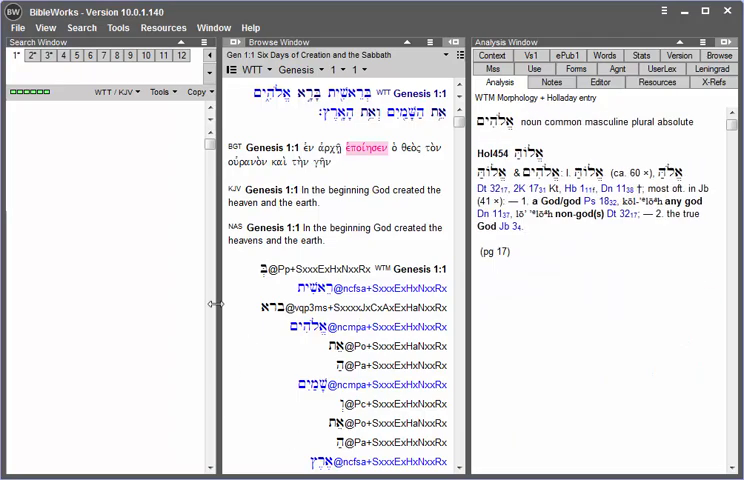
mouse_move(236, 70)
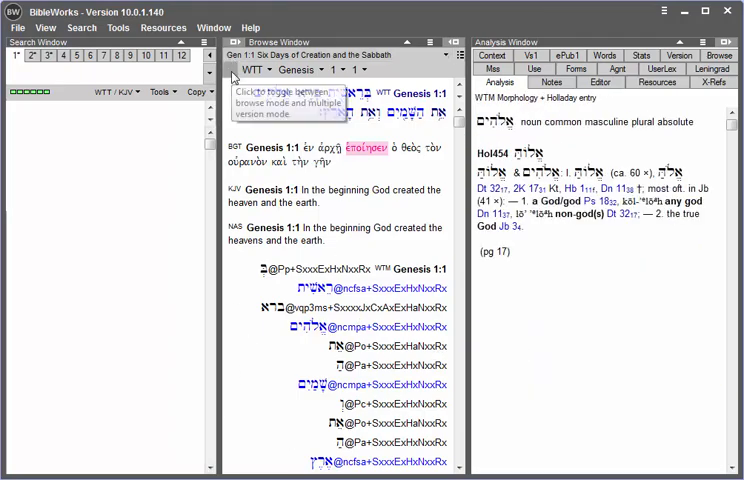
left_click(234, 70)
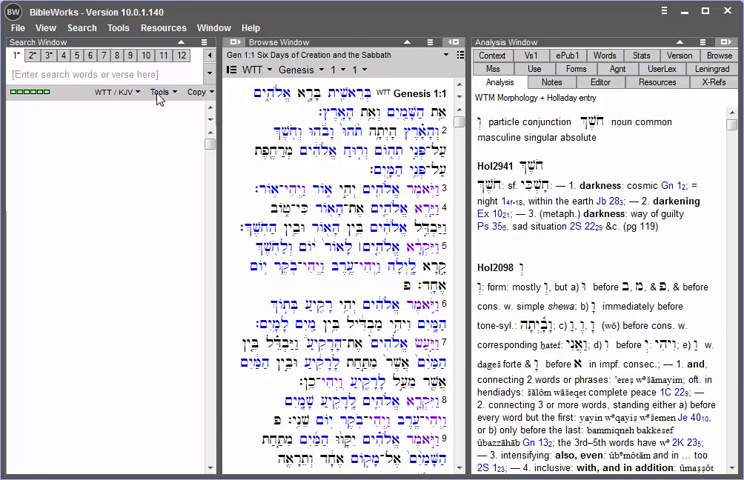
left_click(118, 27)
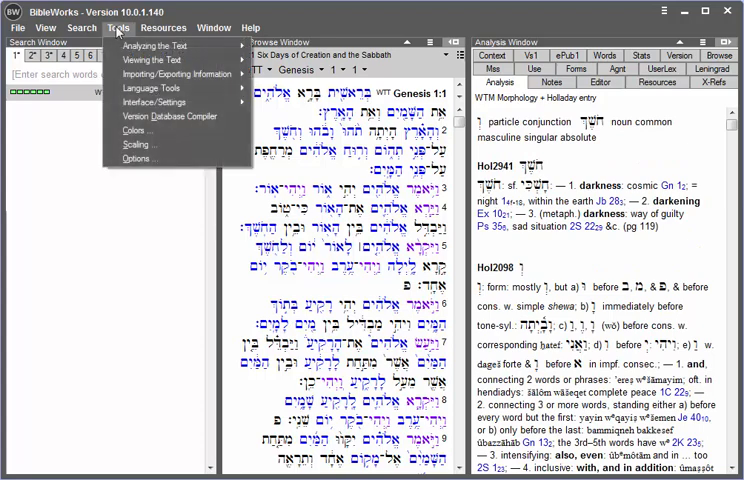
Step: Add a new color entry based on BNM coding with code @n* in blue
left_click(131, 131)
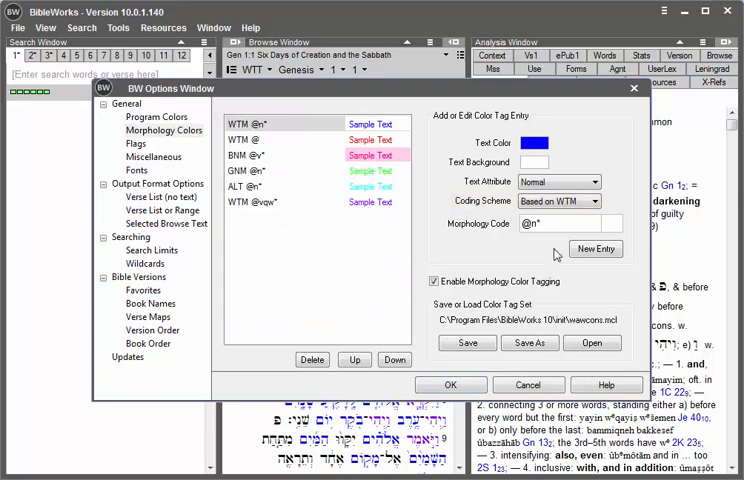
left_click(595, 248)
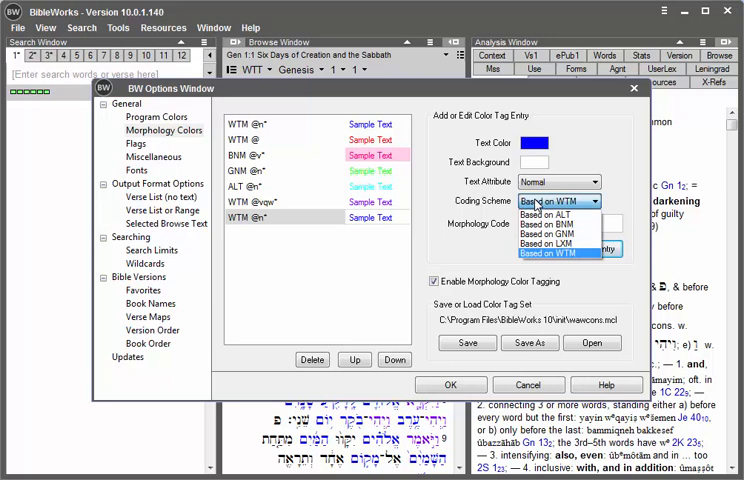
left_click(545, 226)
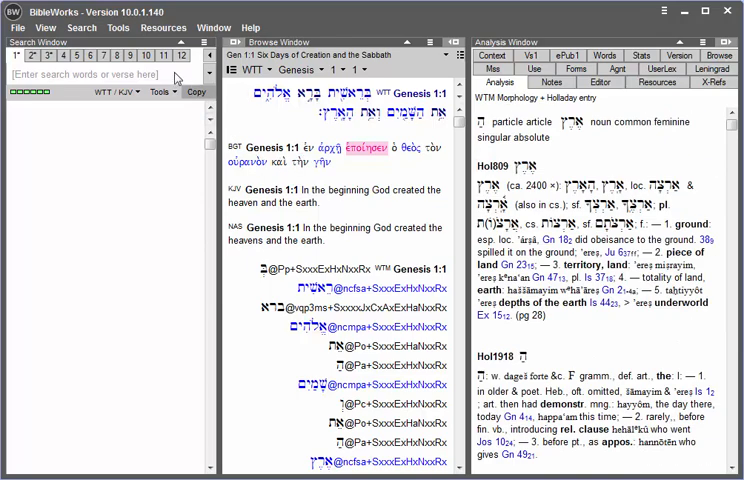
Step: Reopen the settings and uncheck Enable Morphology Color Tagging
left_click(117, 27)
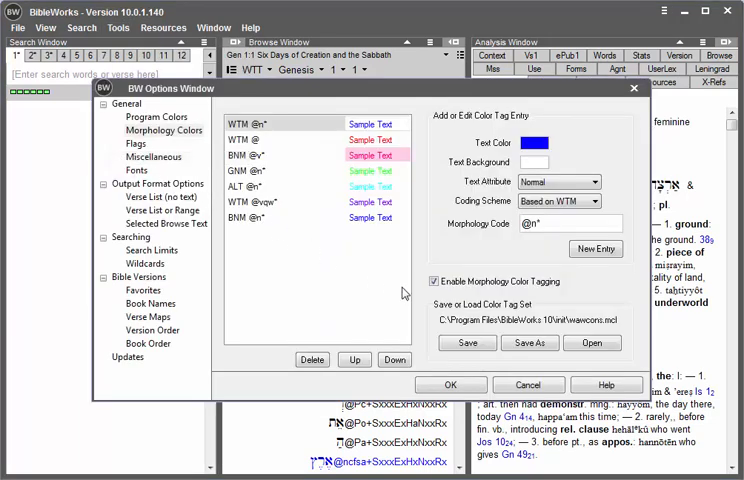
left_click(434, 281)
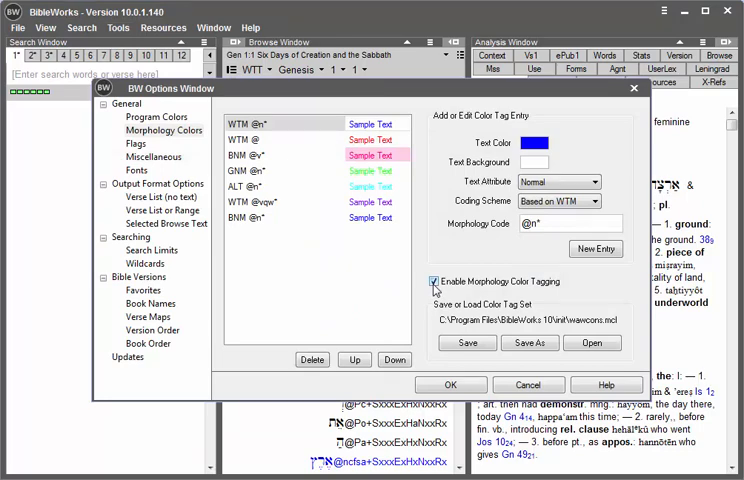
left_click(434, 281)
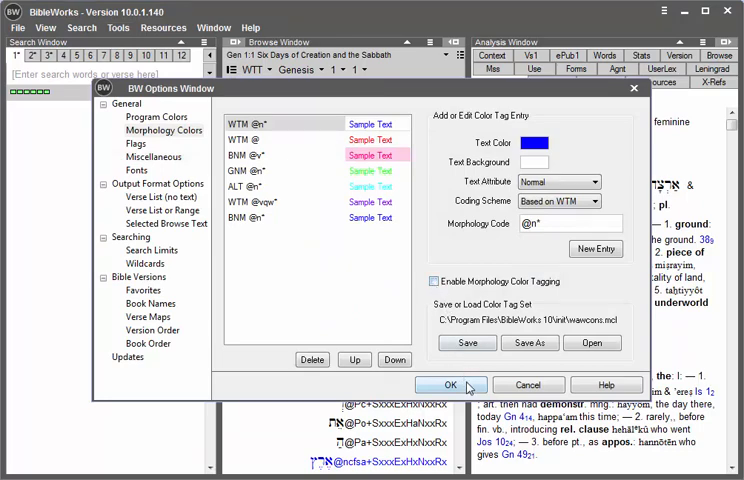